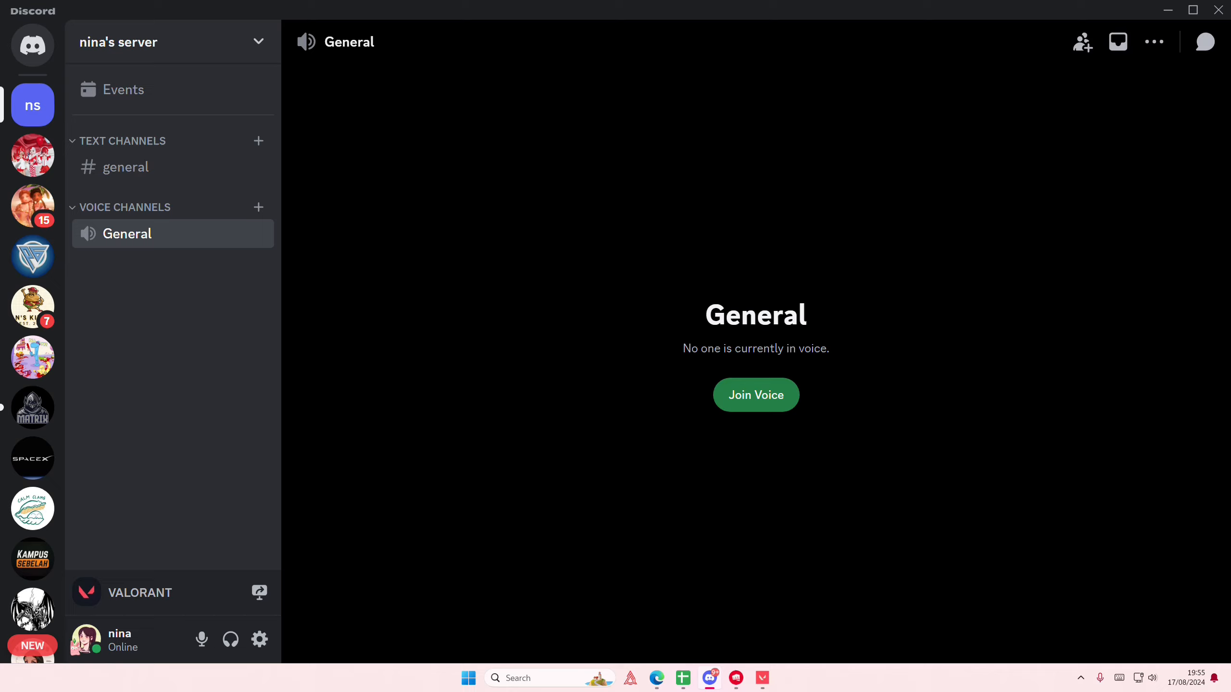
pyautogui.moveTo(699, 529)
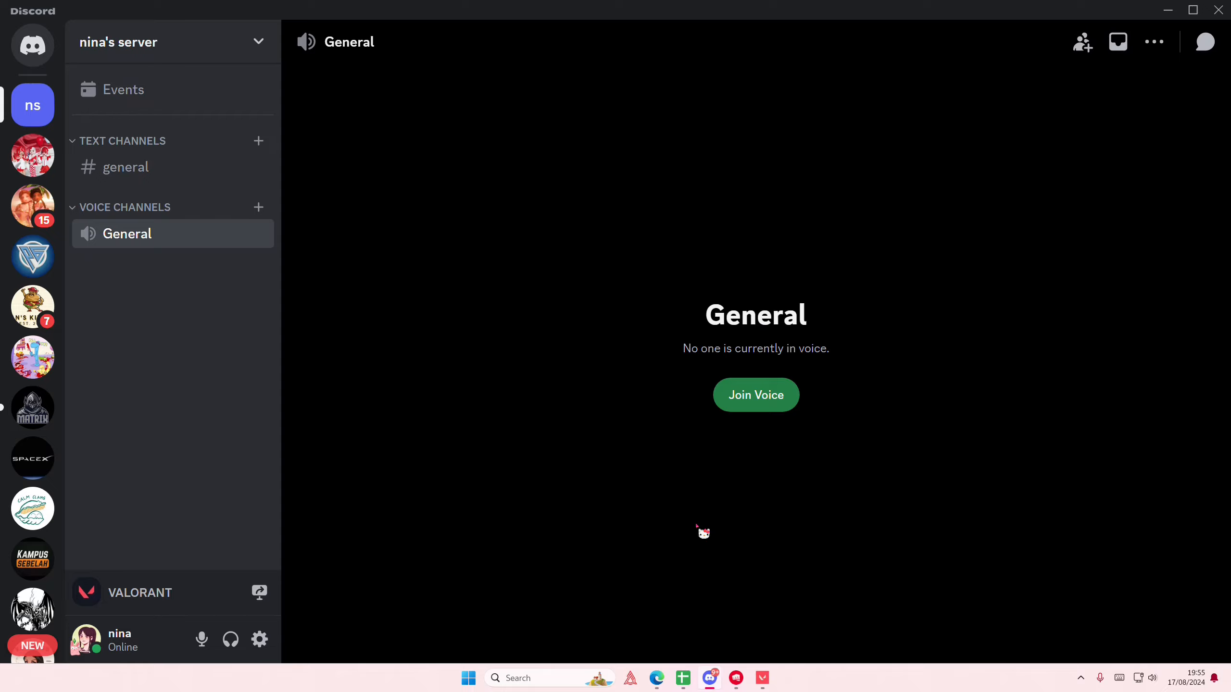
pyautogui.moveTo(306, 635)
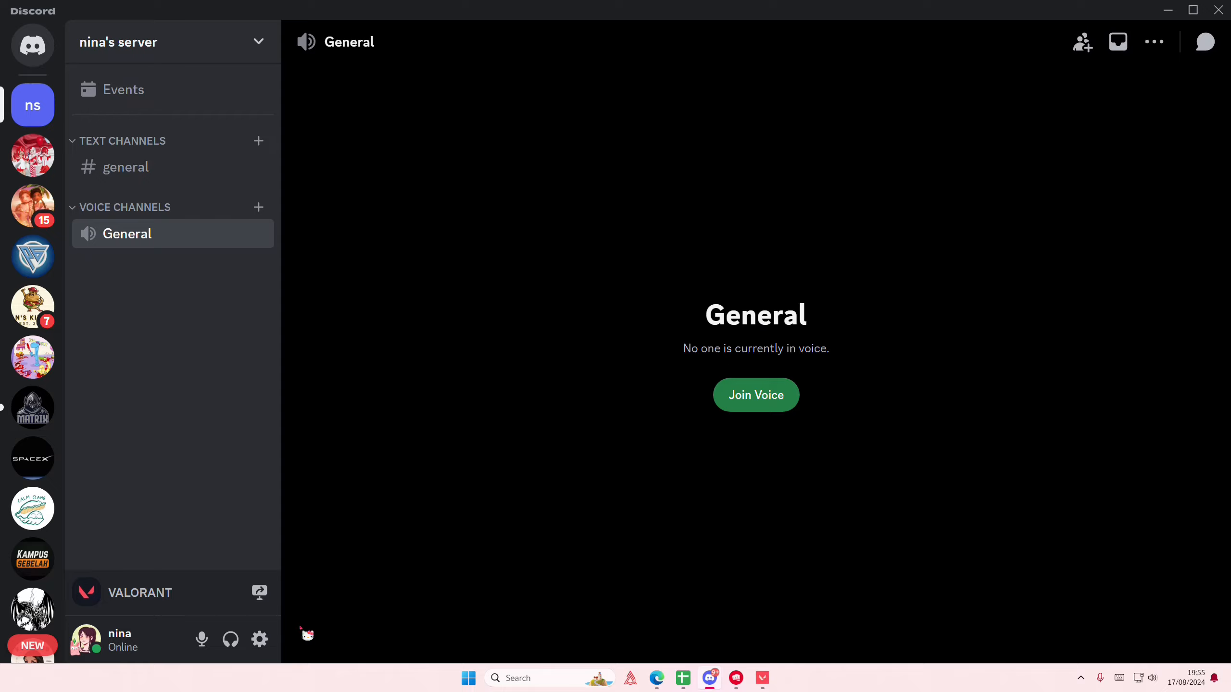
# - Enable the in-game overlay in Game Overlay settings and record the SHIFT + ` lock keybind
pyautogui.click(259, 638)
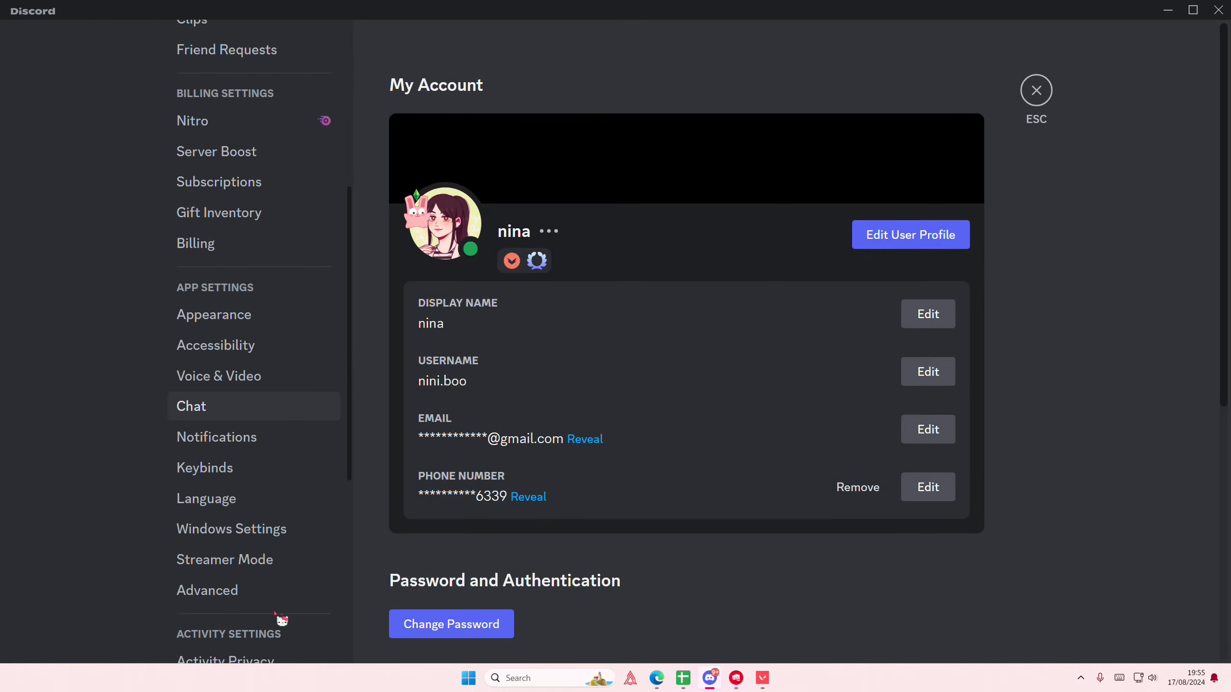
pyautogui.click(221, 480)
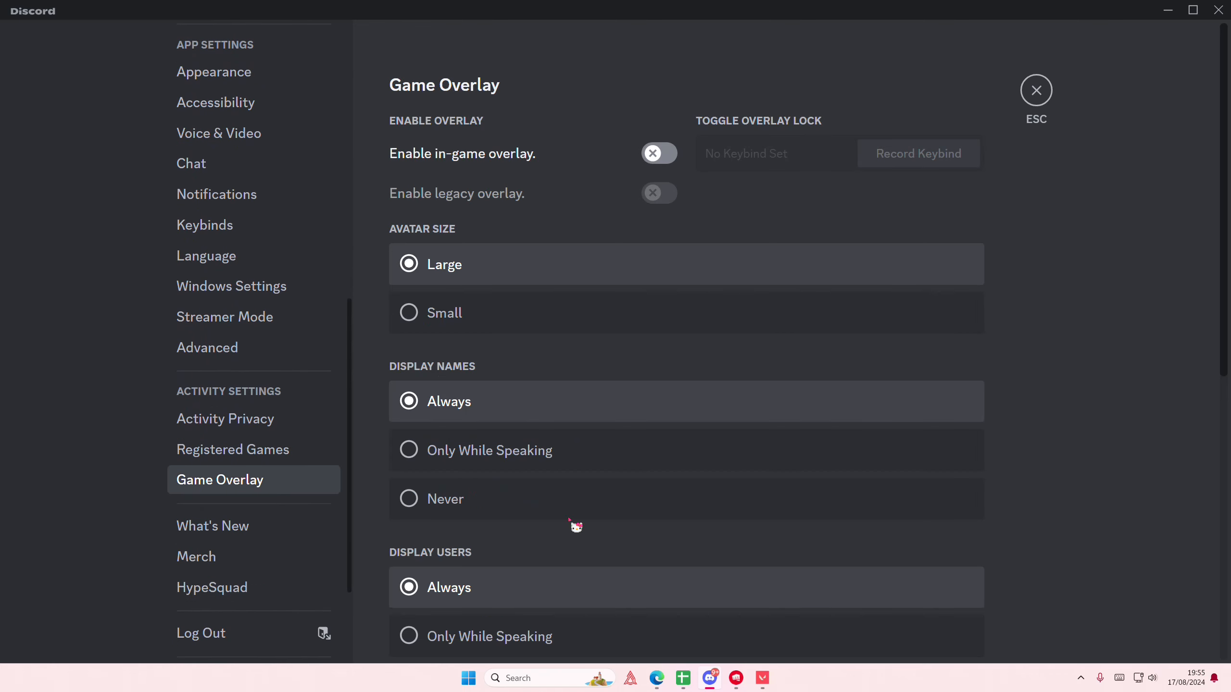
pyautogui.click(658, 153)
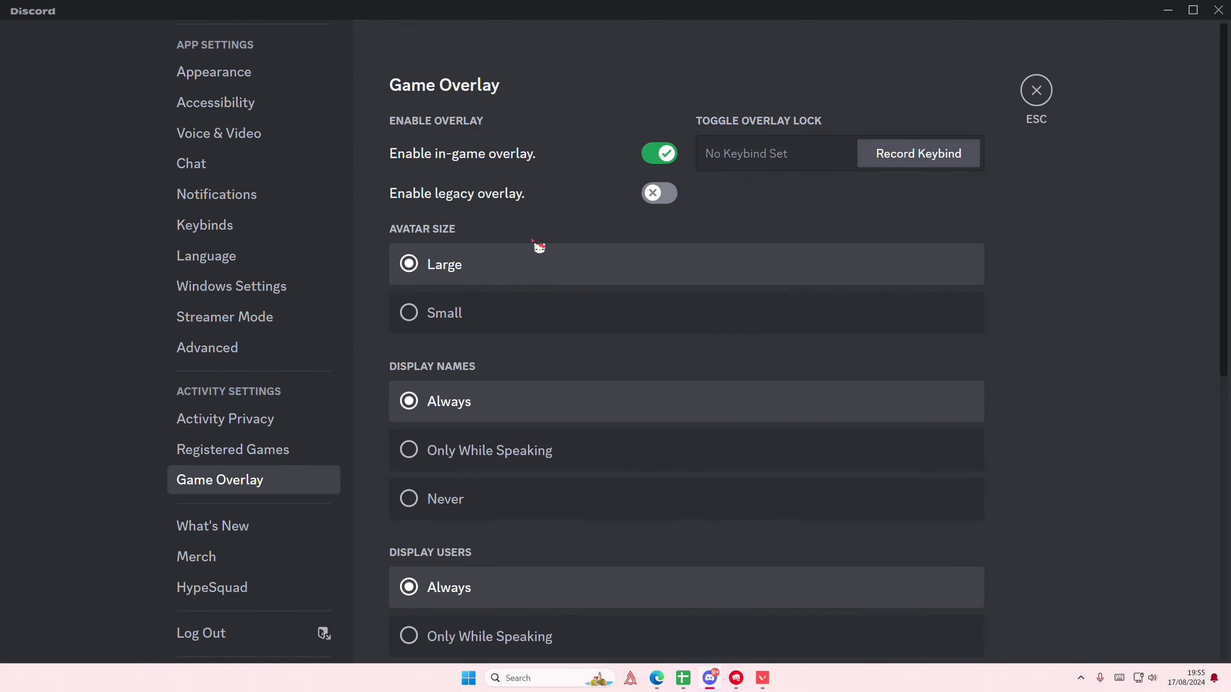
pyautogui.click(917, 153)
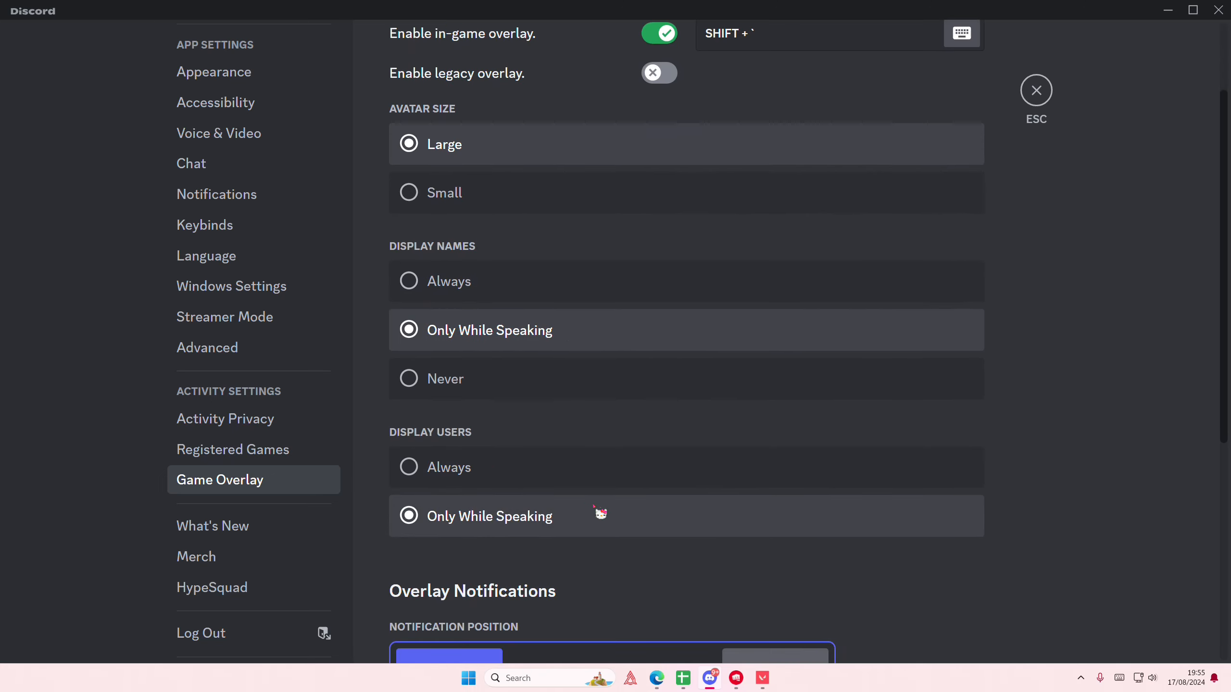
pyautogui.scroll(-3)
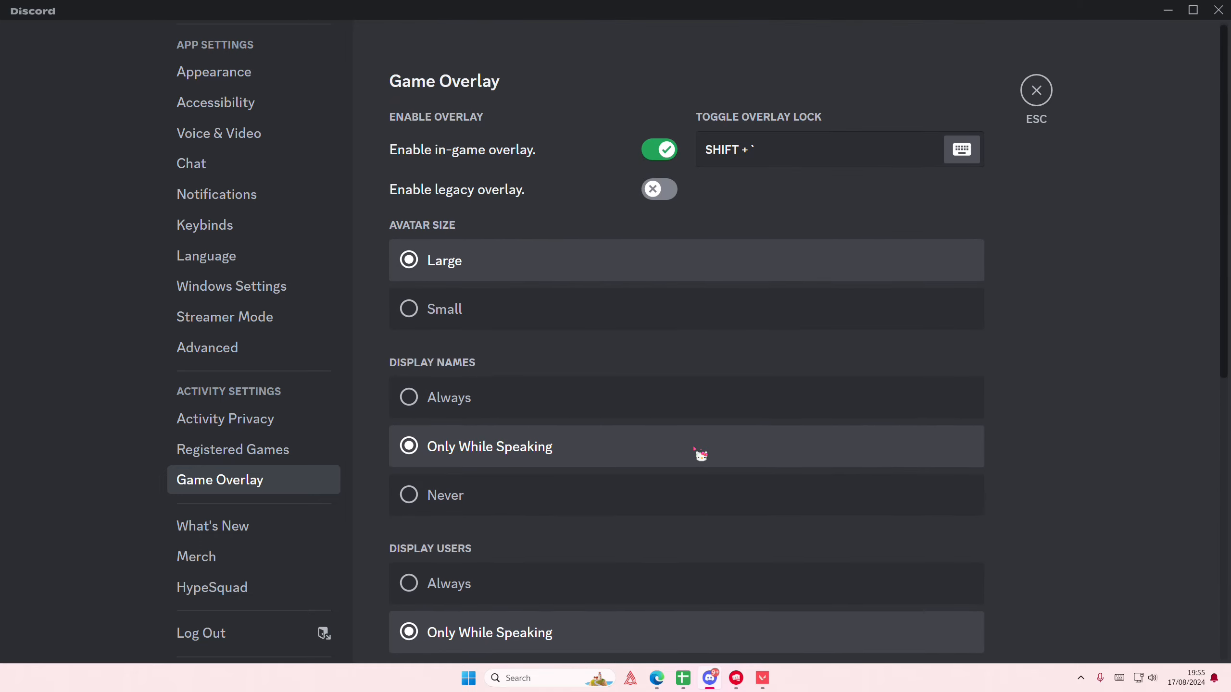
# - Join the General voice channel, then return to Game Overlay settings showing the MOUSE3 keybind
pyautogui.click(1035, 89)
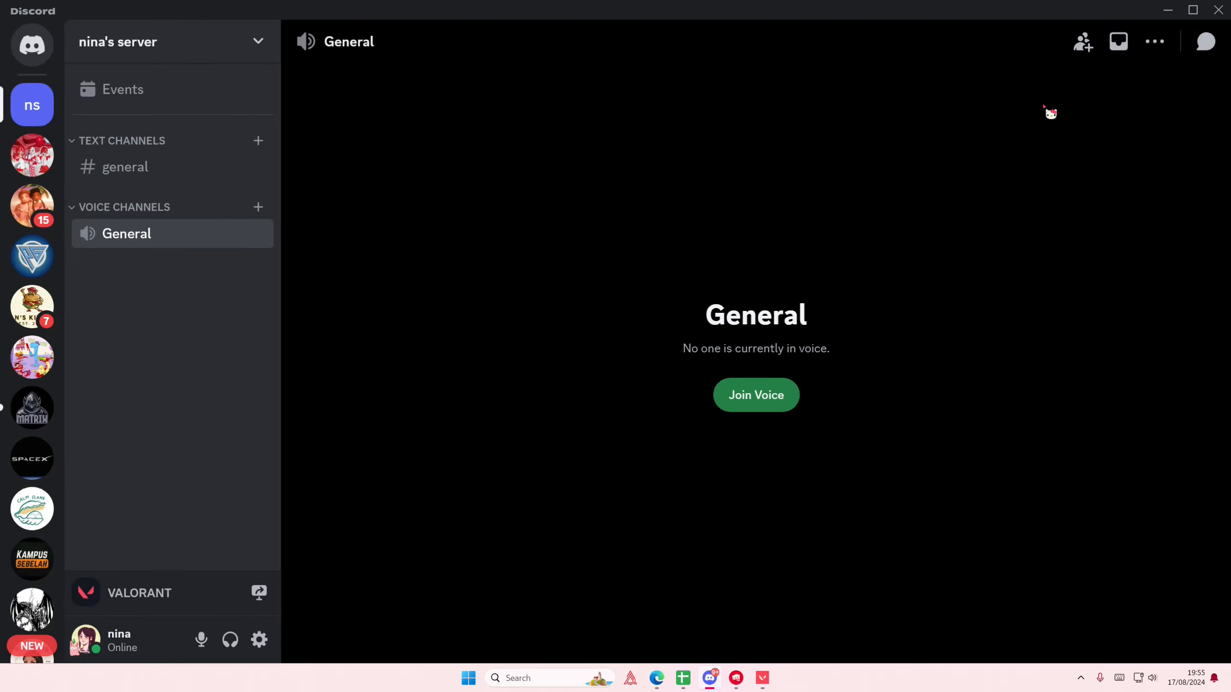
pyautogui.click(755, 395)
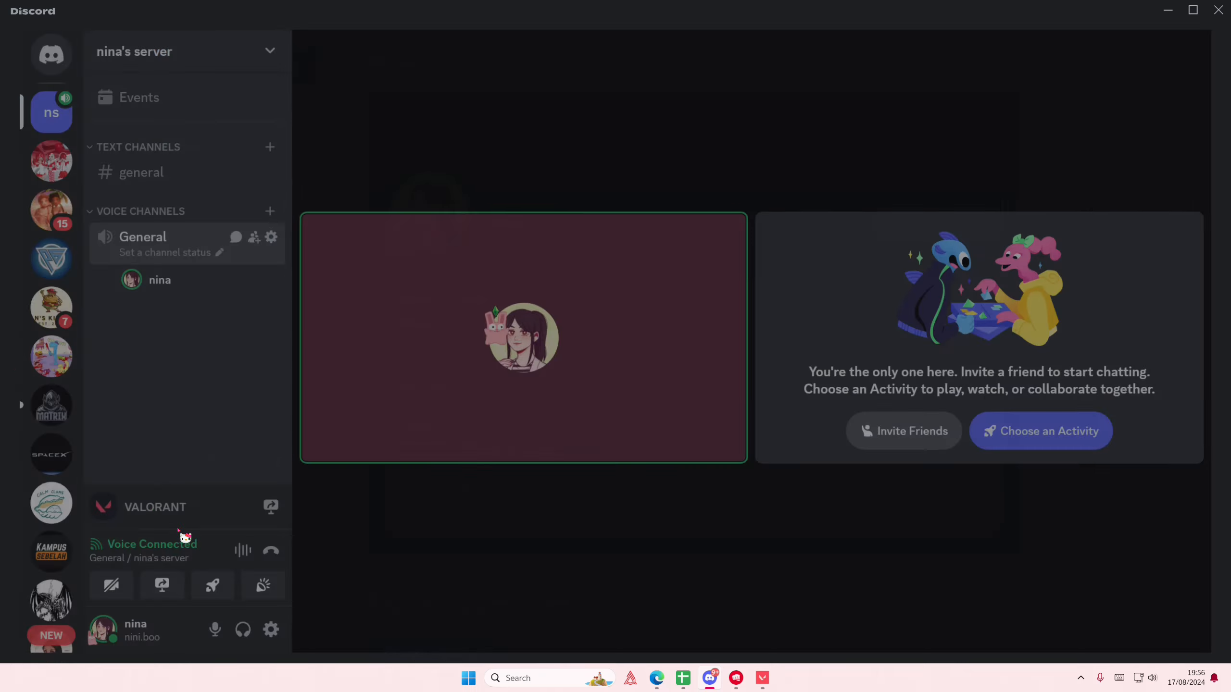
pyautogui.click(272, 629)
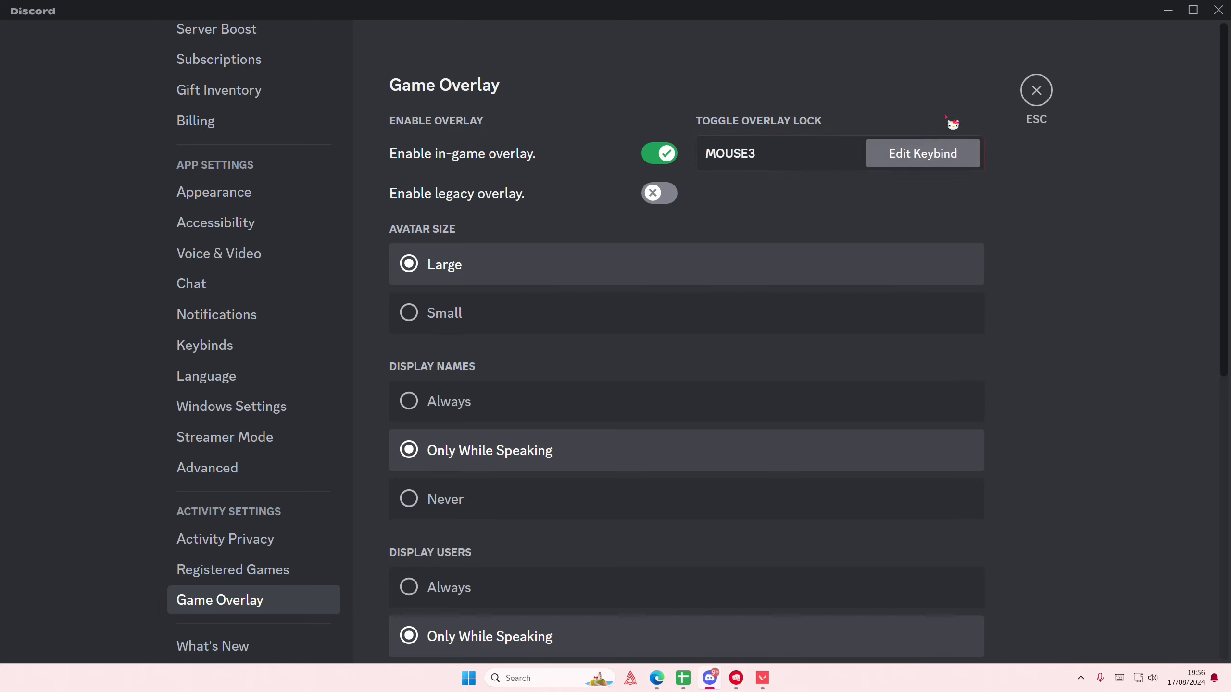
# - Re-record the overlay lock keybind and stop recording
pyautogui.click(921, 153)
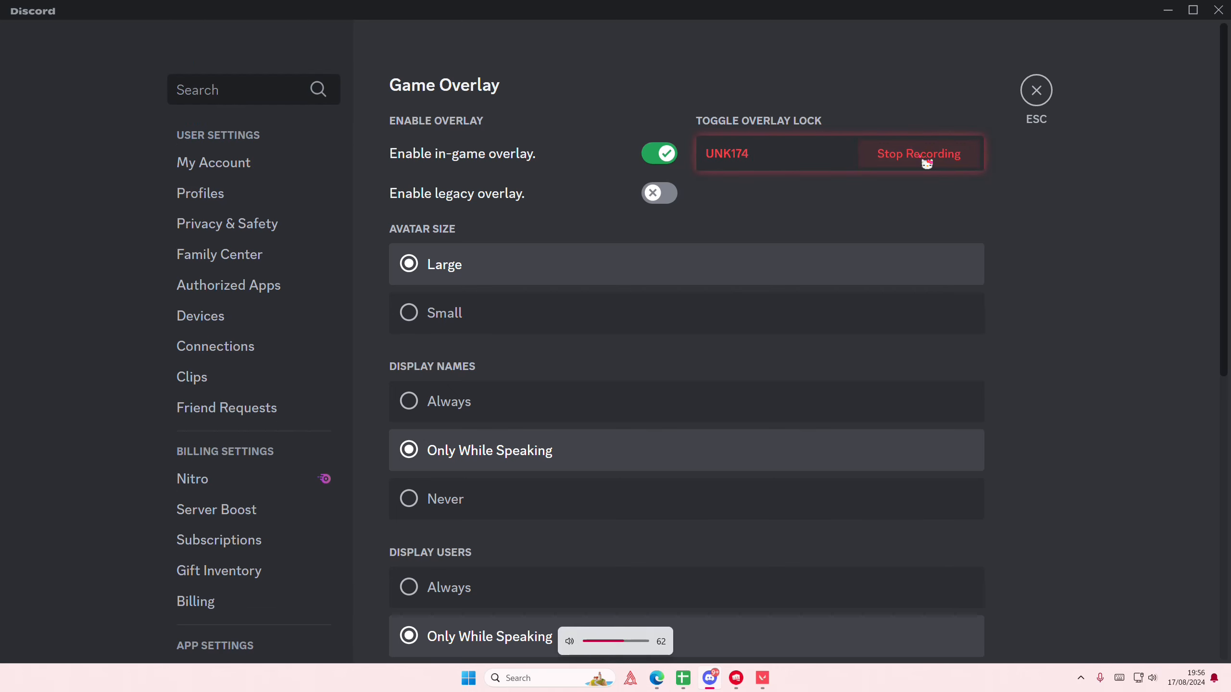
pyautogui.click(918, 153)
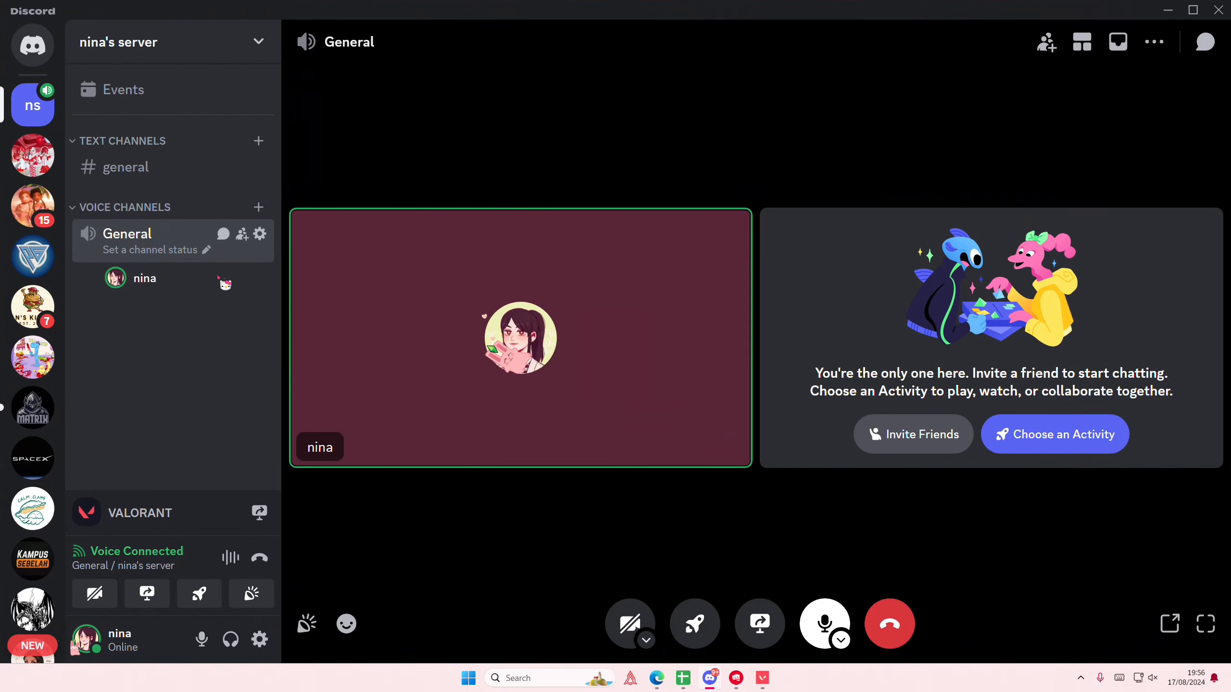
# - Review Game Overlay settings: overlay enabled, MOUSE3 keybind, names and users only while speaking
pyautogui.click(259, 638)
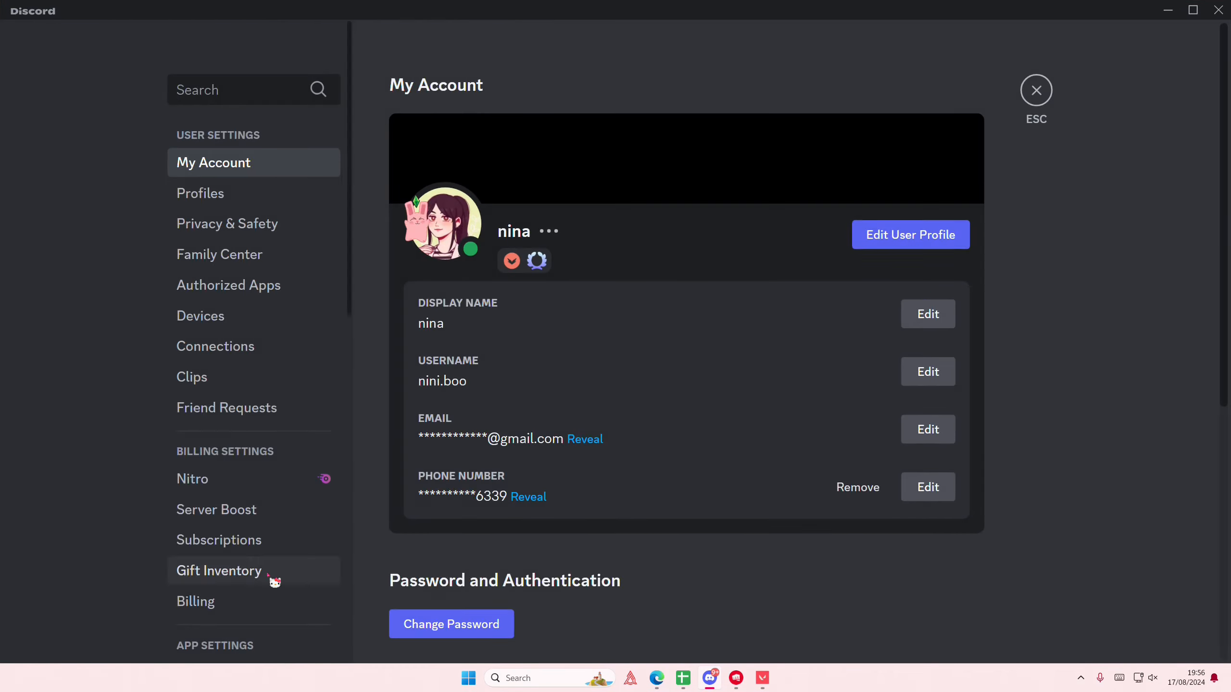
pyautogui.click(220, 480)
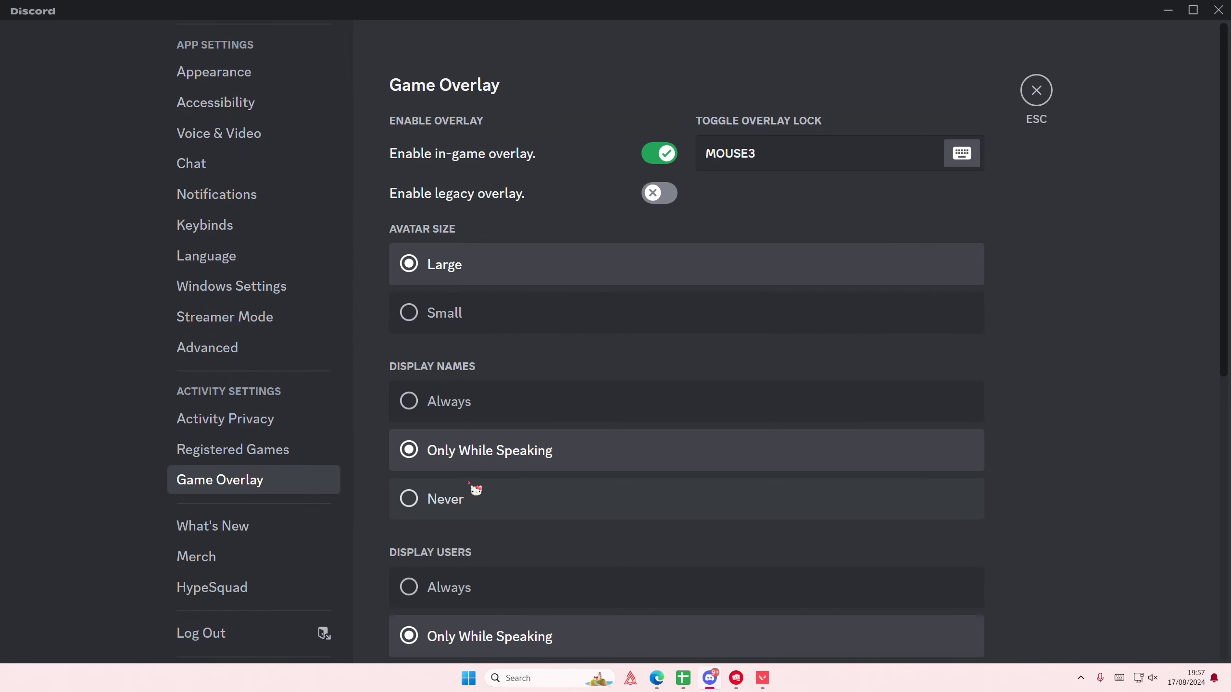
pyautogui.scroll(-3)
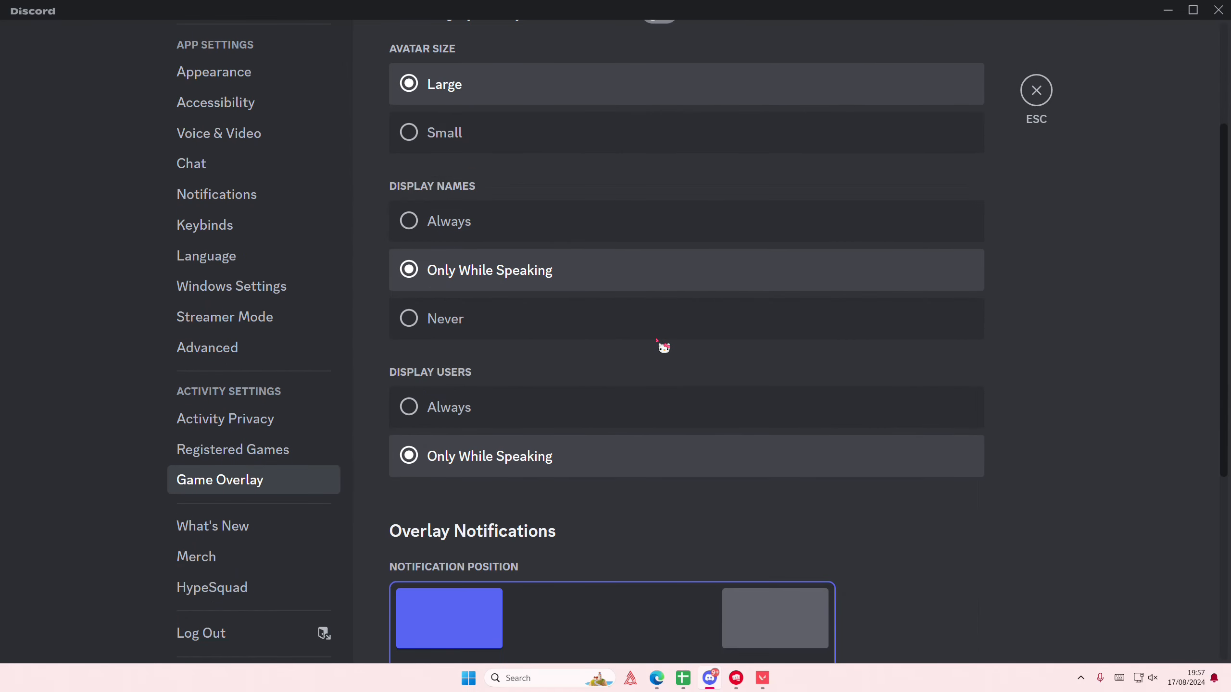